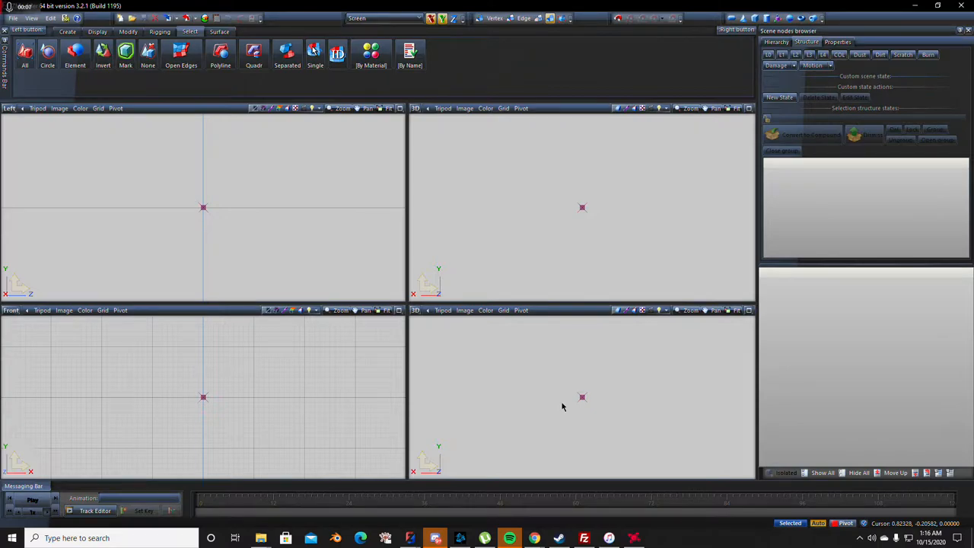
{"action": "mouse_move", "coordinate": [441, 332]}
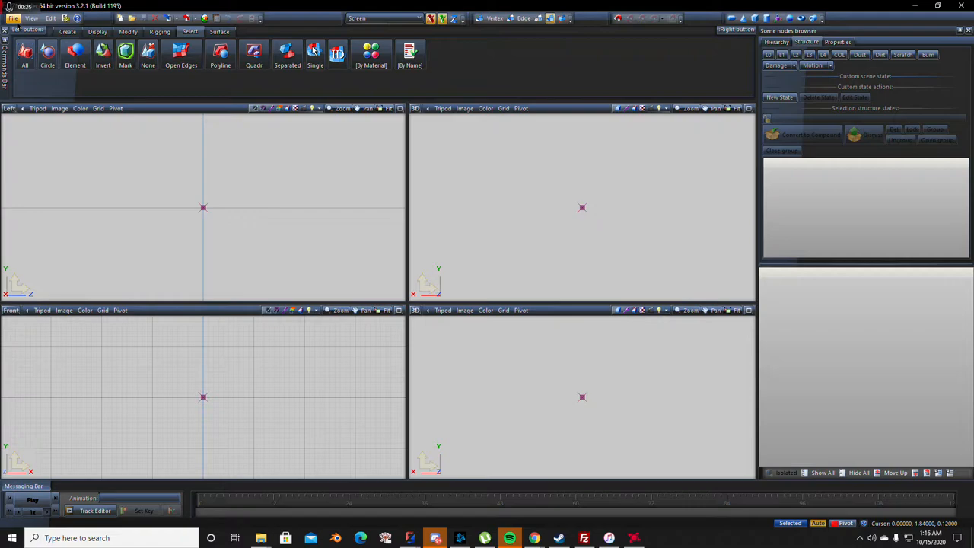
- Bring up the File menu over the empty four-viewport scene
{"action": "left_click", "coordinate": [12, 18]}
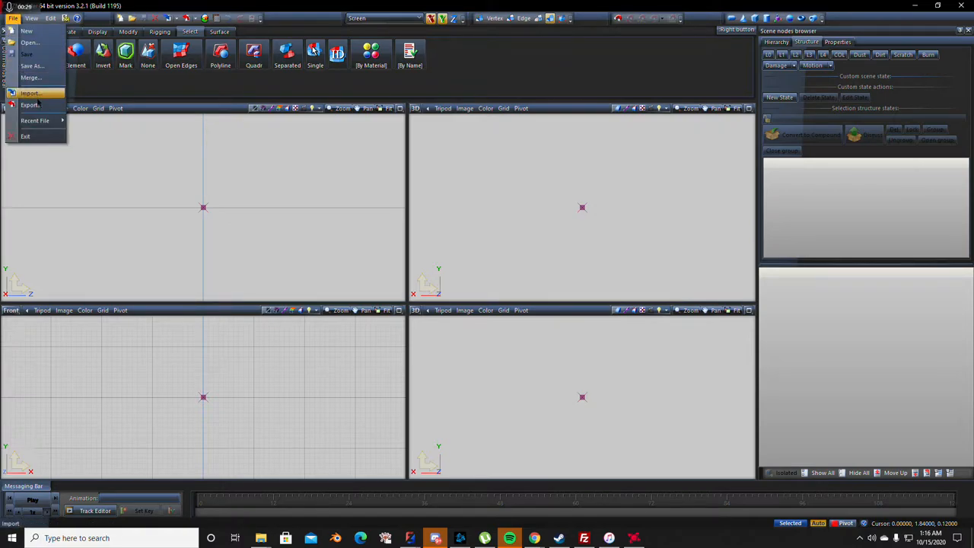
- Import smackoo.yft from its folder so the car's parts appear as axis gizmos
{"action": "left_click", "coordinate": [30, 93]}
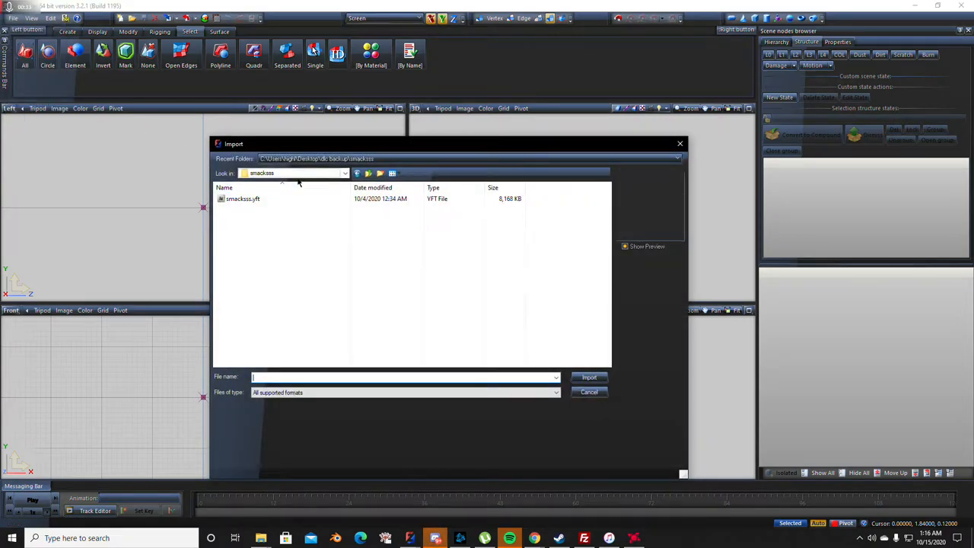
{"action": "left_click", "coordinate": [344, 173]}
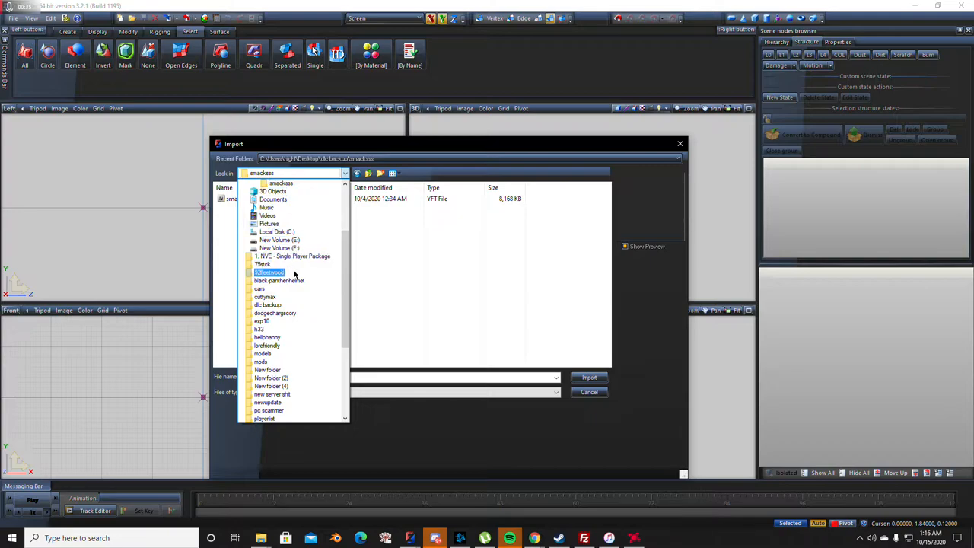
{"action": "left_click", "coordinate": [268, 304]}
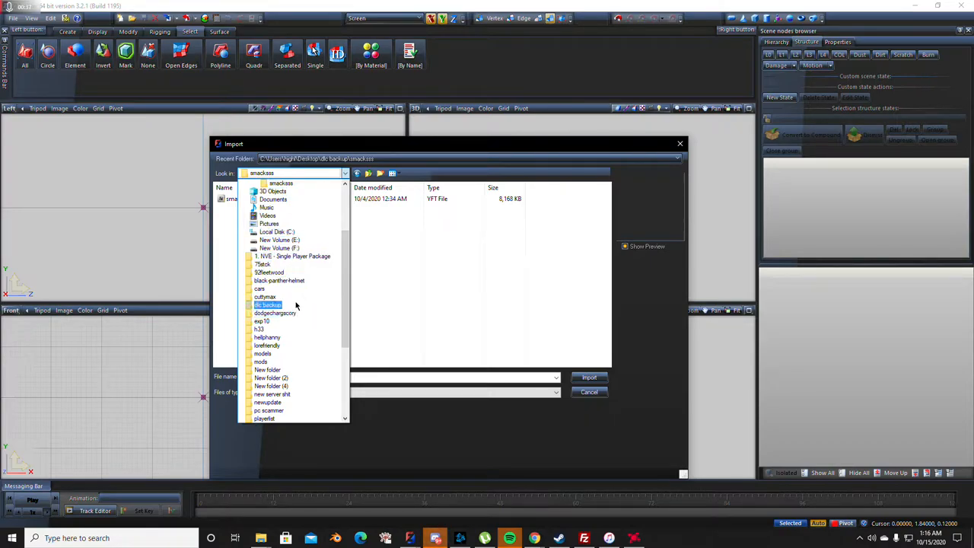
{"action": "left_click", "coordinate": [272, 199]}
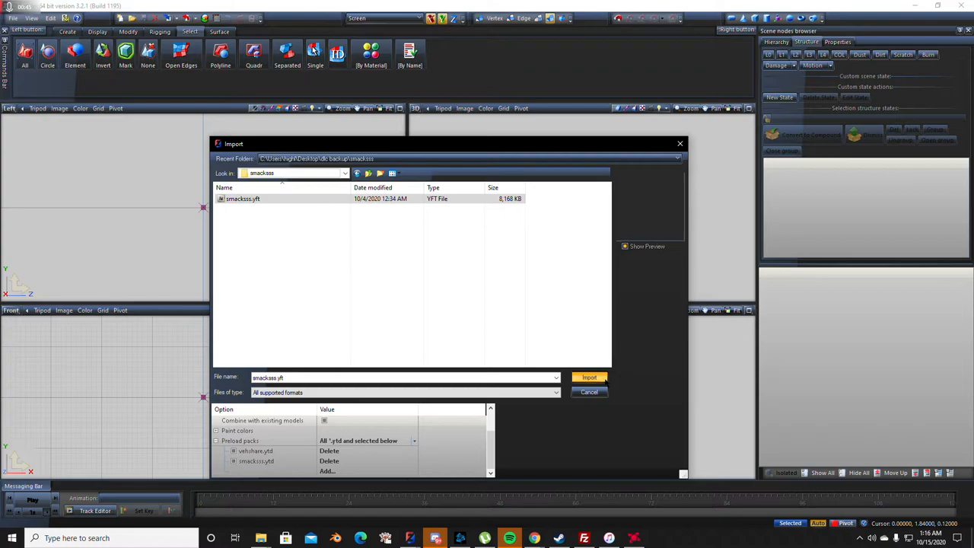
{"action": "left_click", "coordinate": [589, 377]}
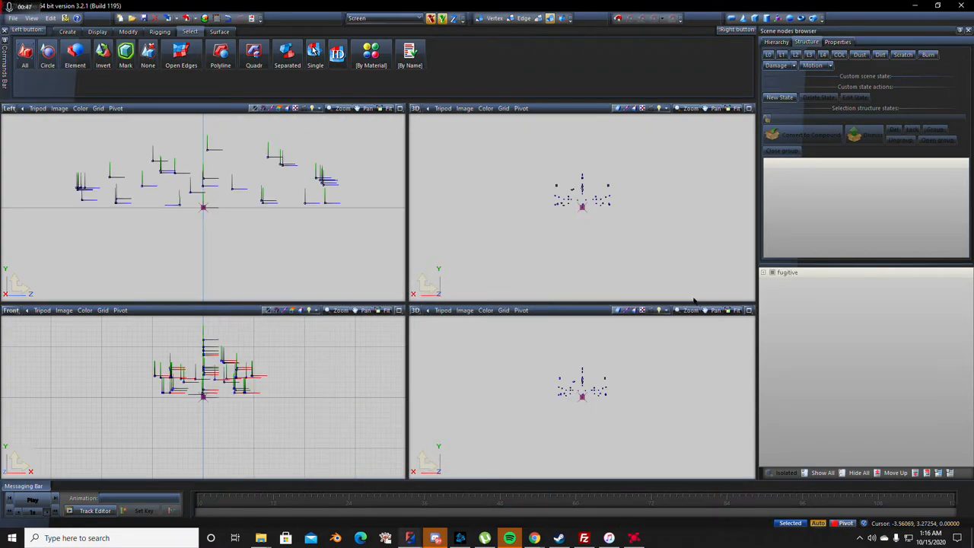